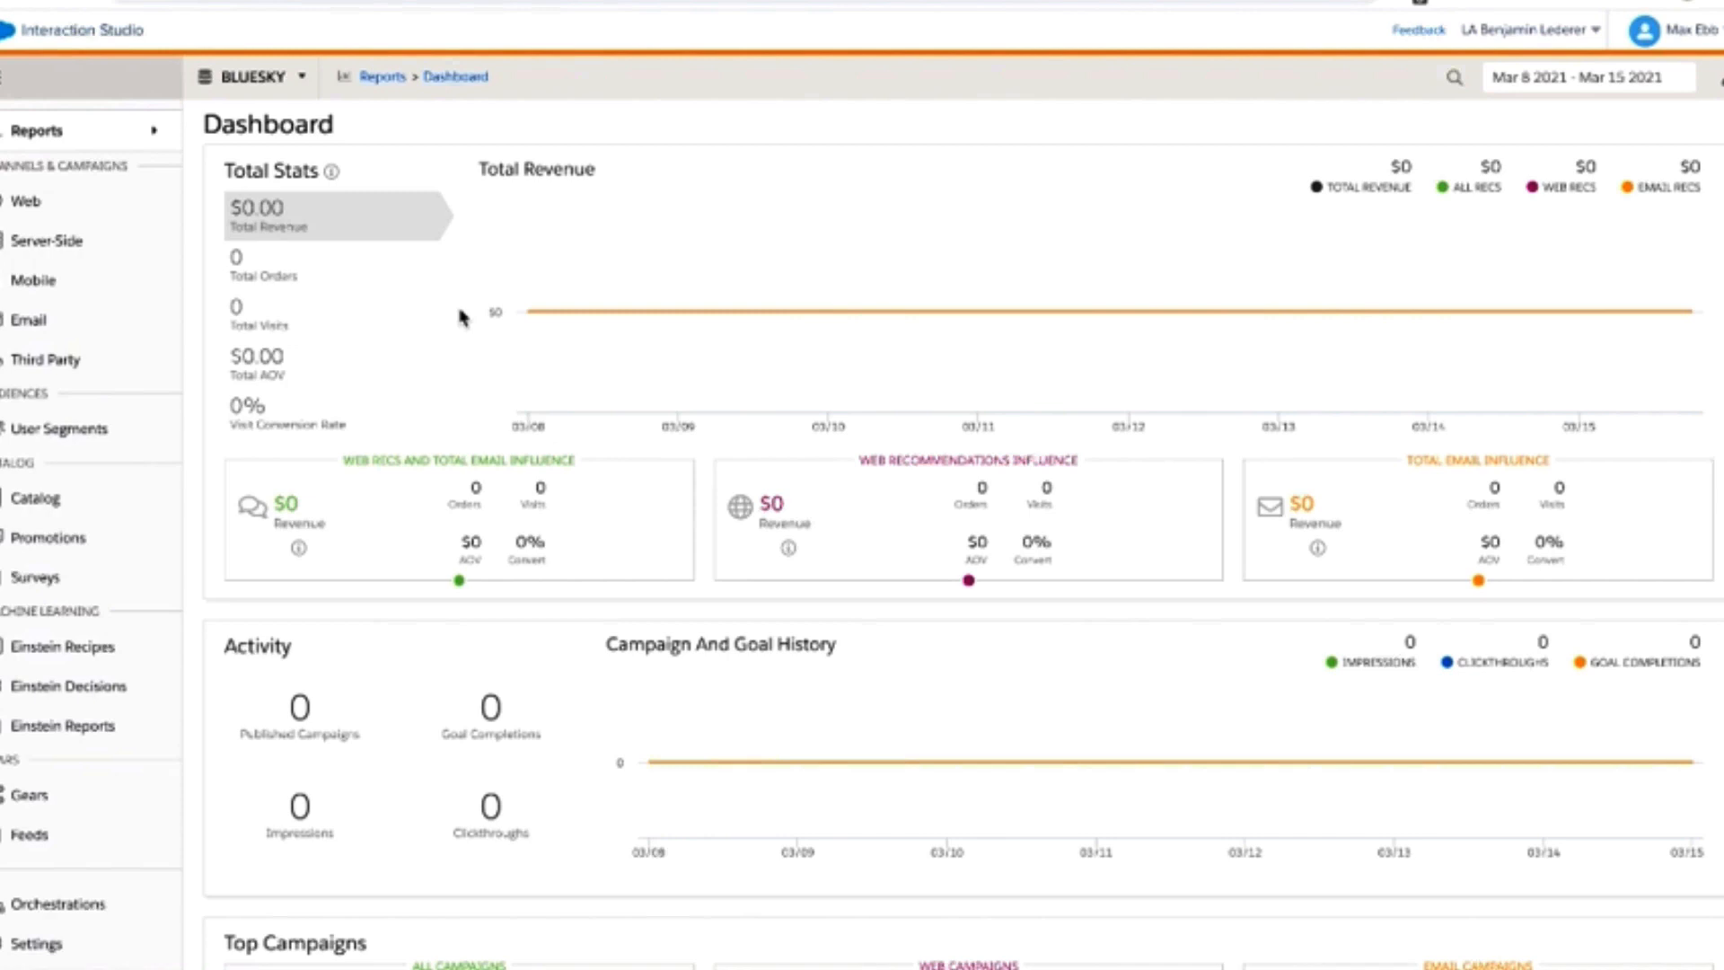
mouse_move(803, 463)
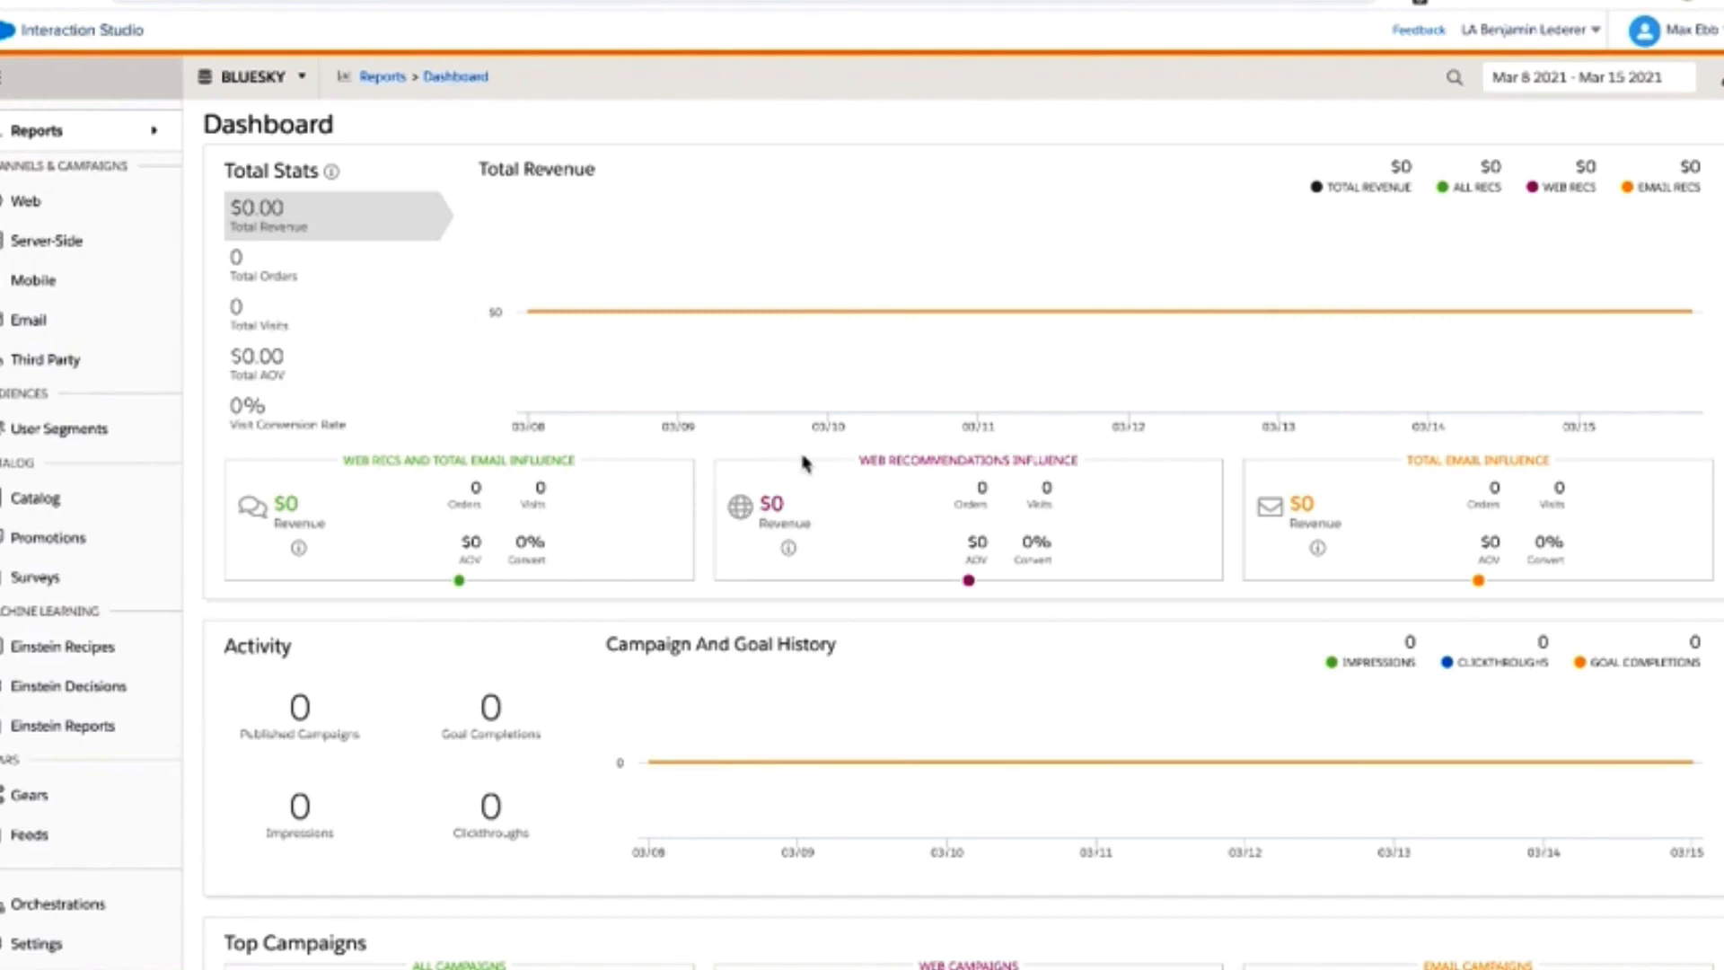
mouse_move(325, 570)
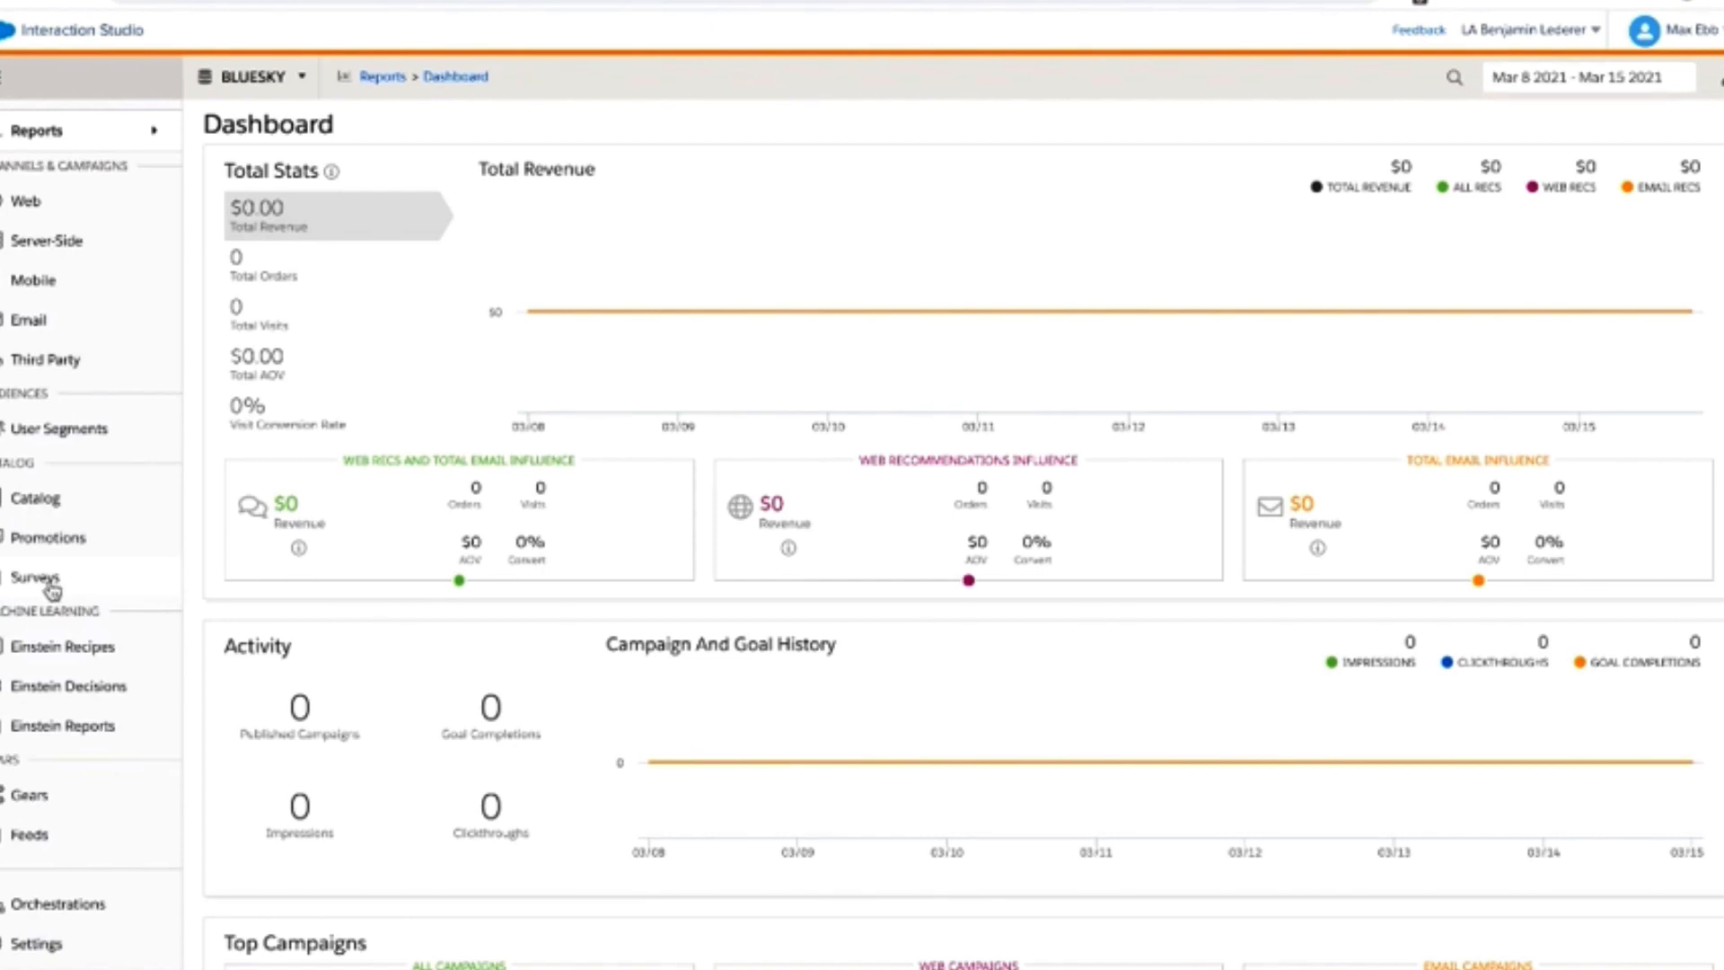
Go to the Surveys area to reach the Demo Survey in the Survey Designer.
click(36, 575)
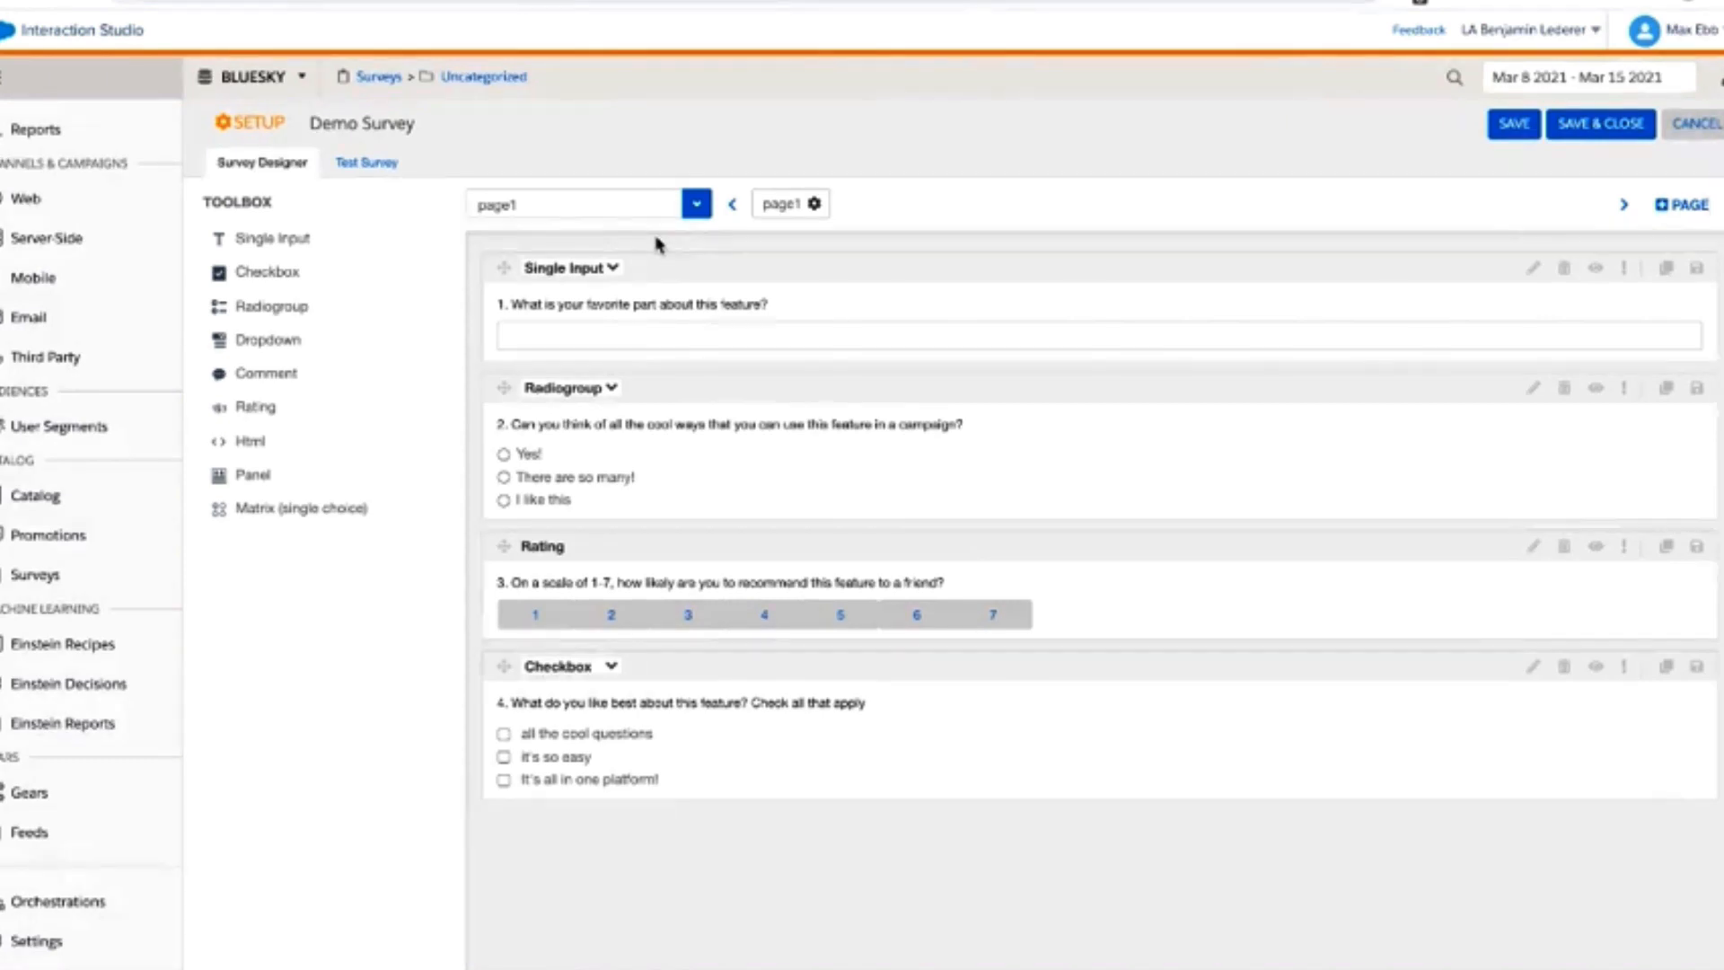
mouse_move(379, 237)
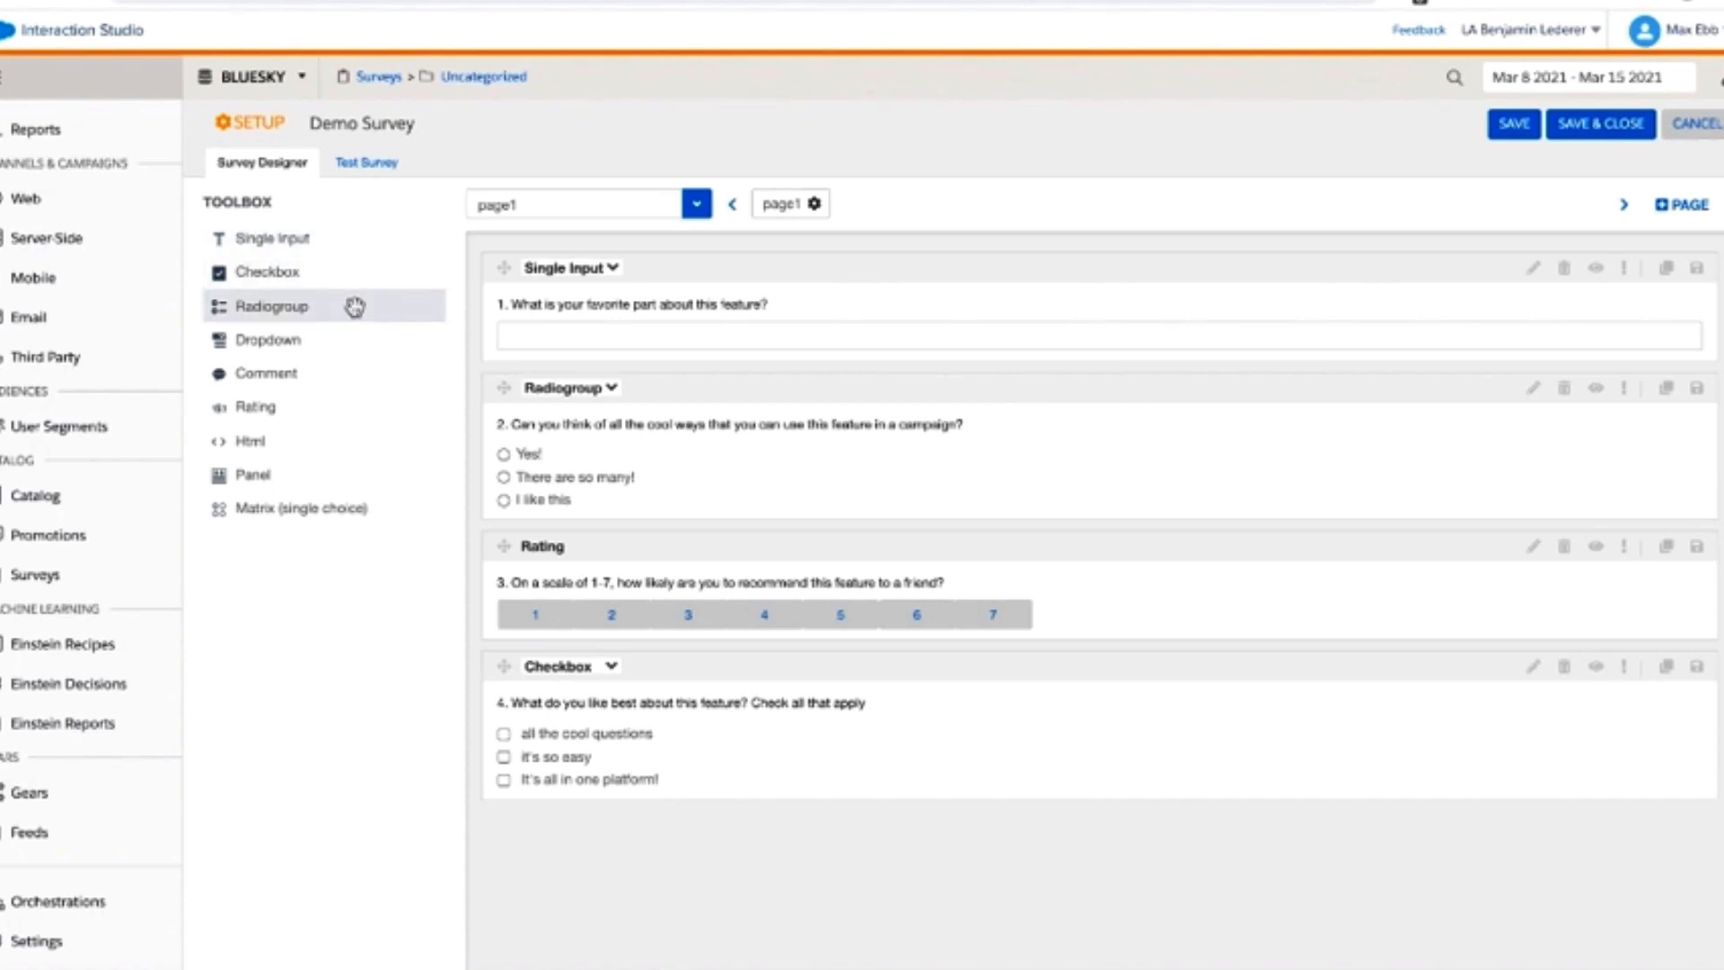
mouse_move(334, 408)
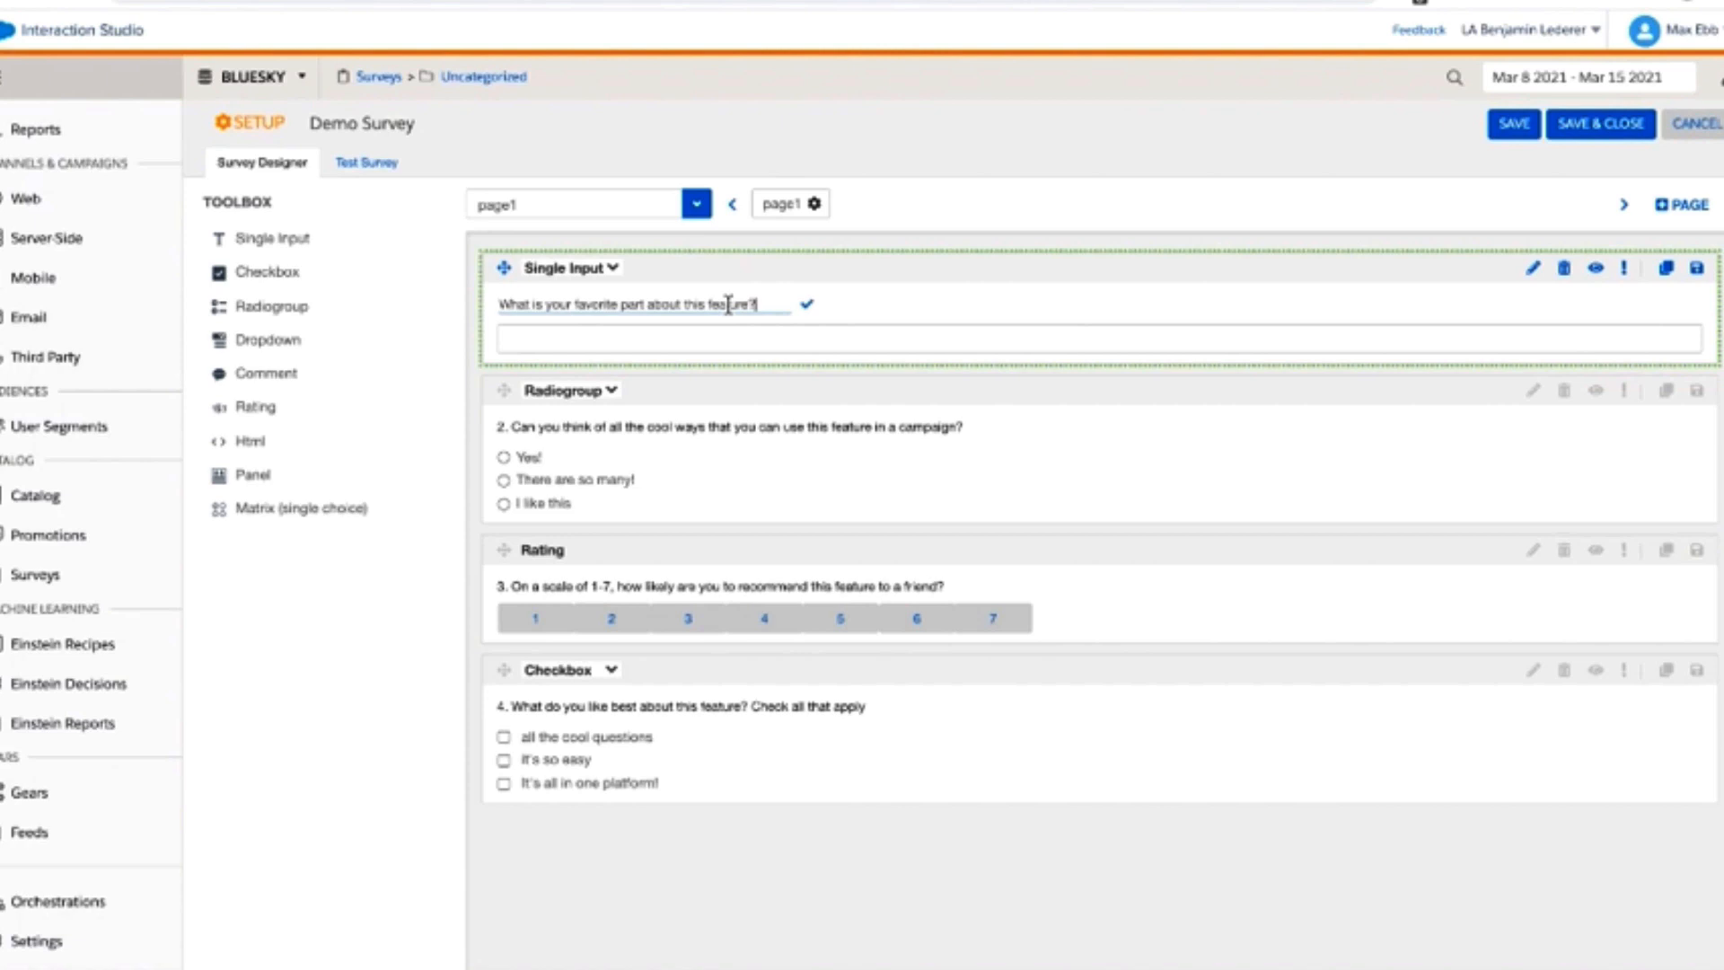
Confirm the revised title of the first Single Input question.
click(533, 458)
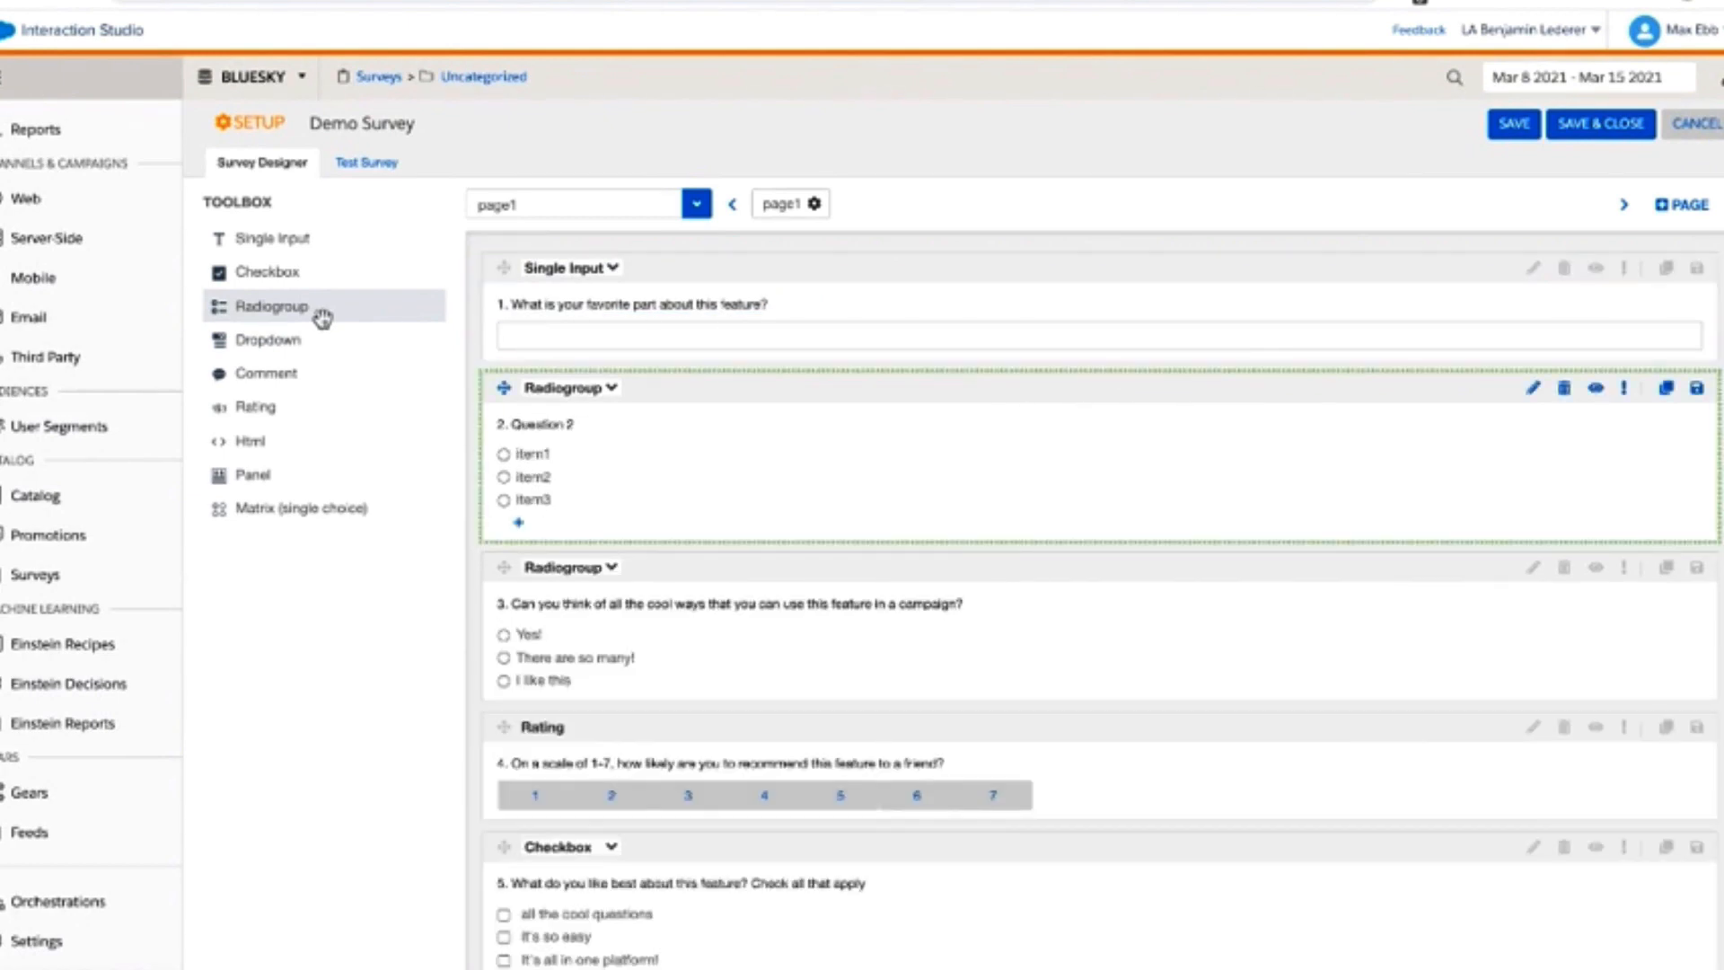
mouse_move(738, 408)
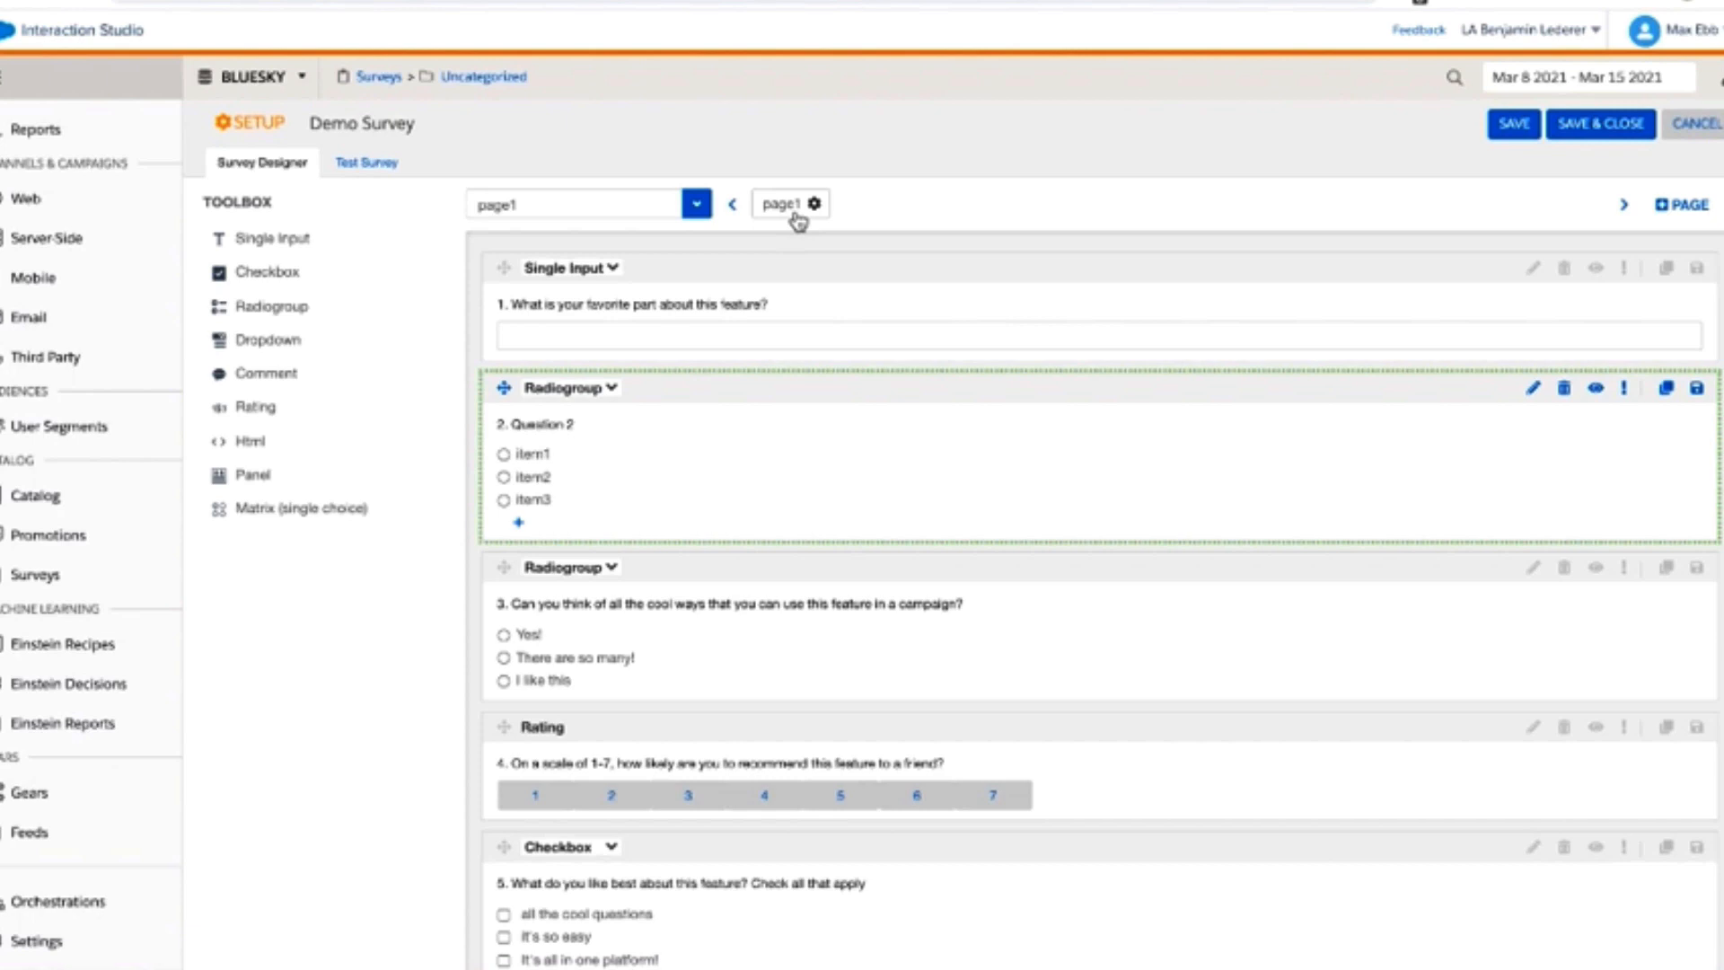
mouse_move(1632, 388)
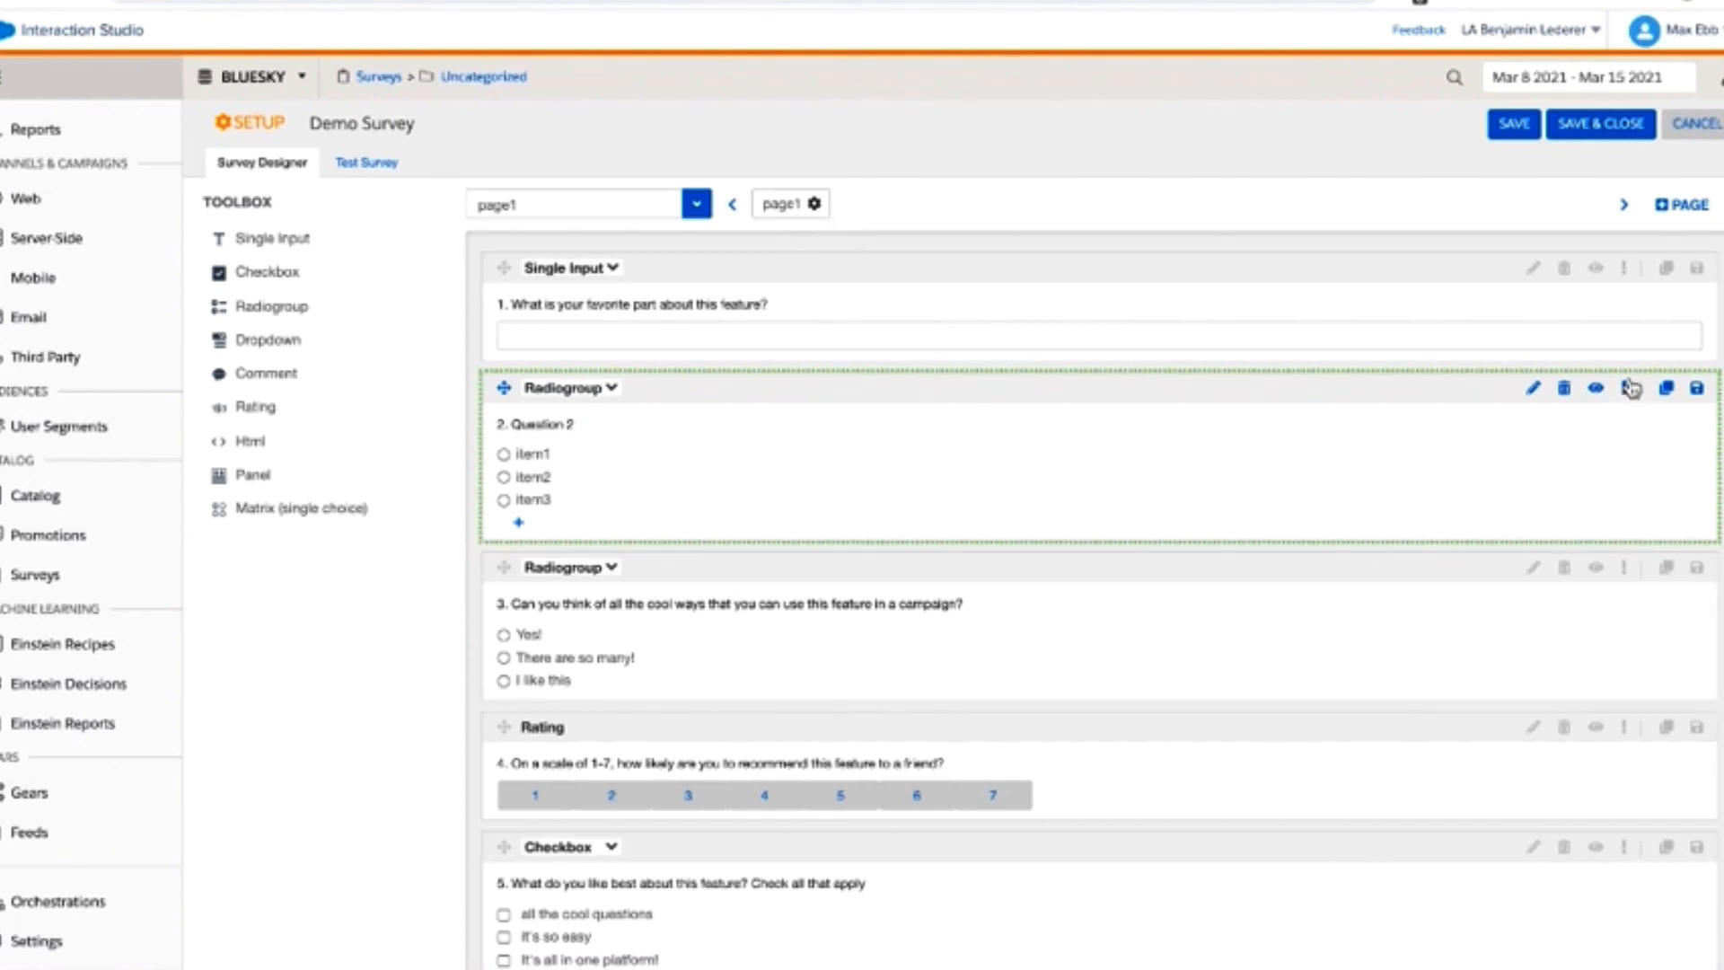
mouse_move(1320, 551)
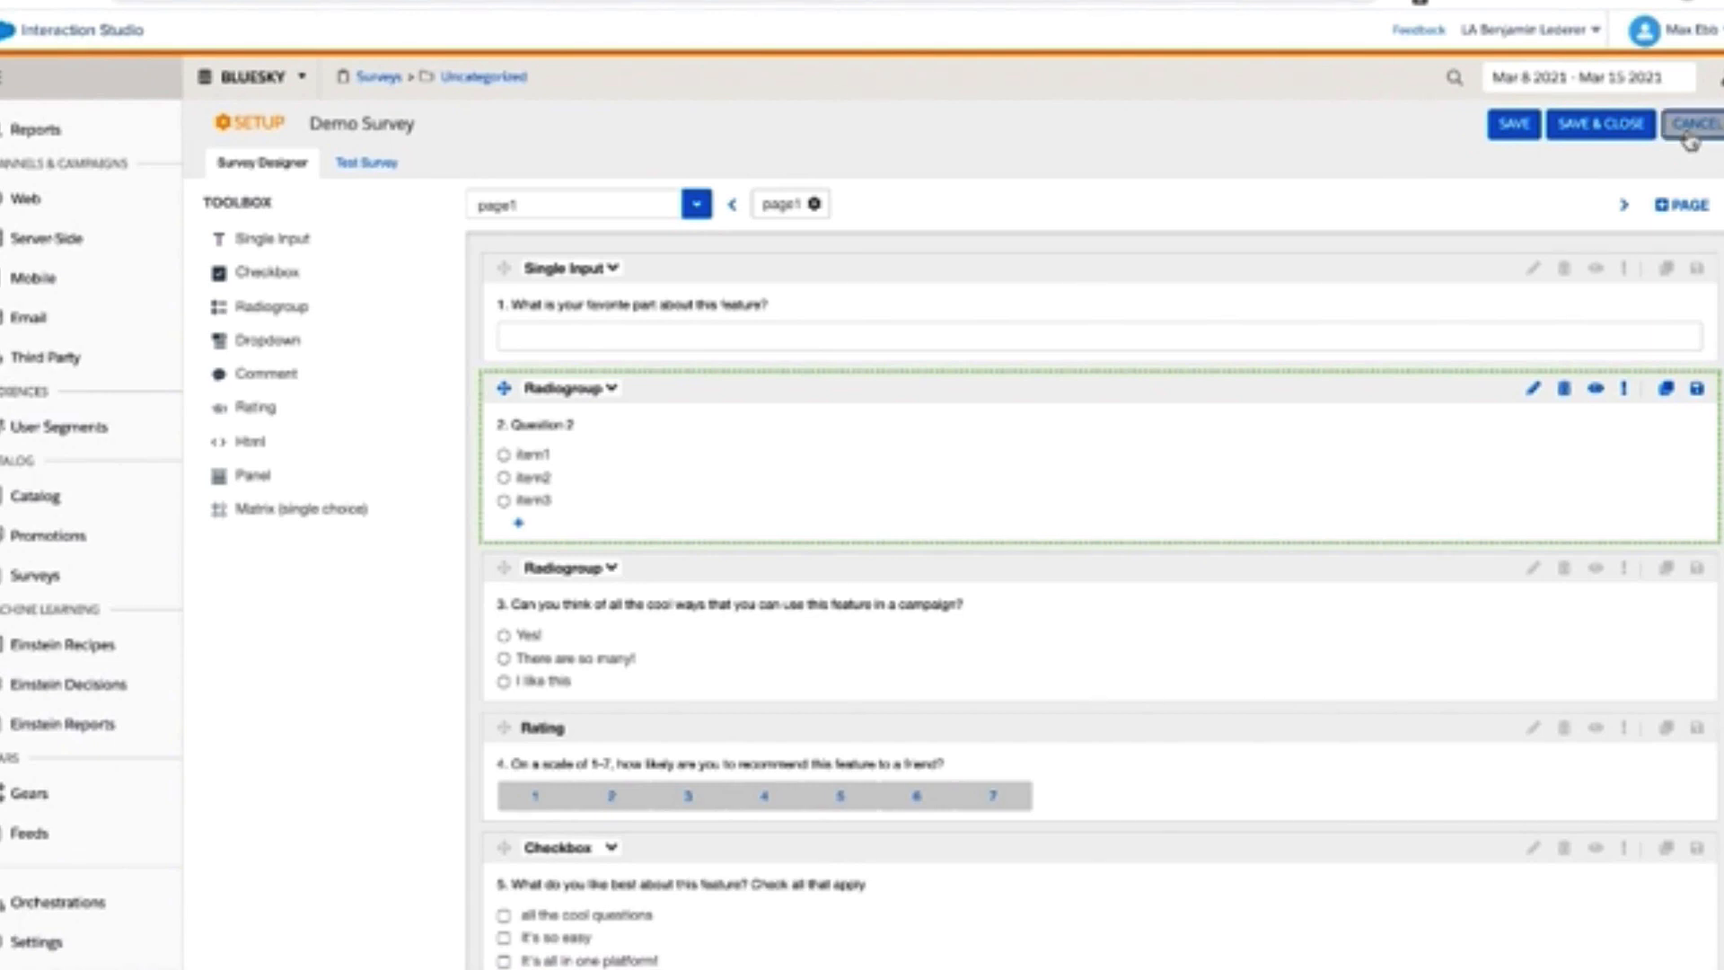
Cancel out of the survey designer and create a new web campaign on Northern Trail Outfitters.
click(1696, 124)
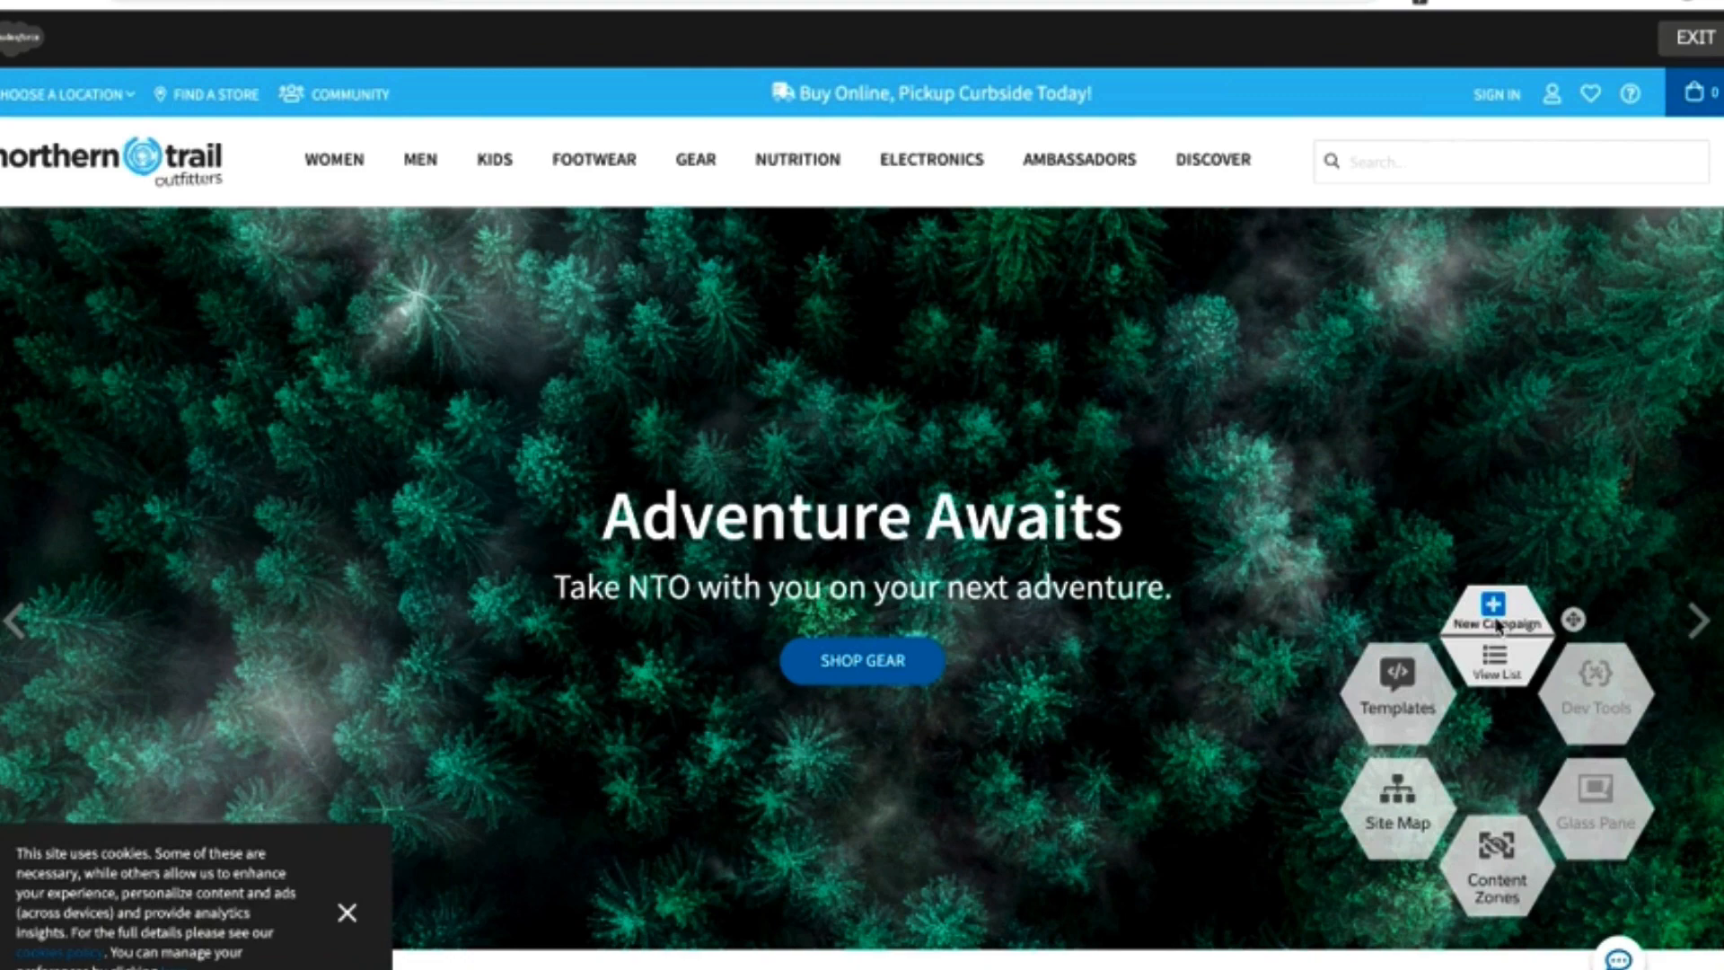
click(1496, 621)
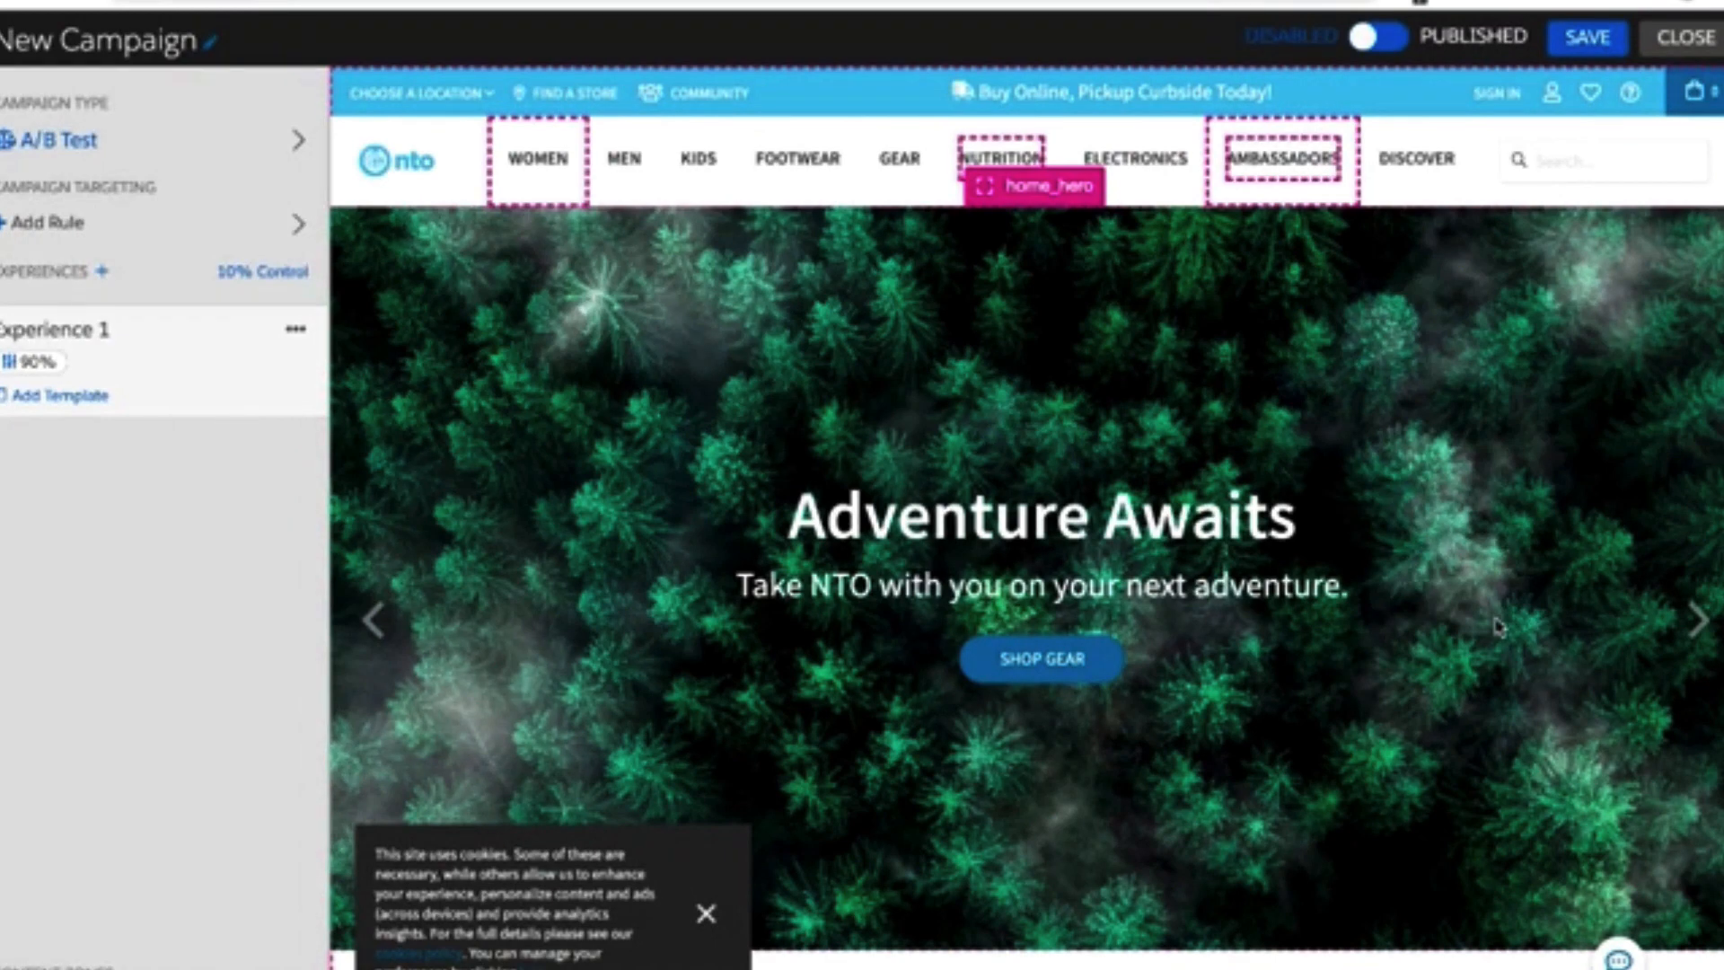
Apply the Survey Demo template to Experience 1 with testSurvey attached.
click(56, 395)
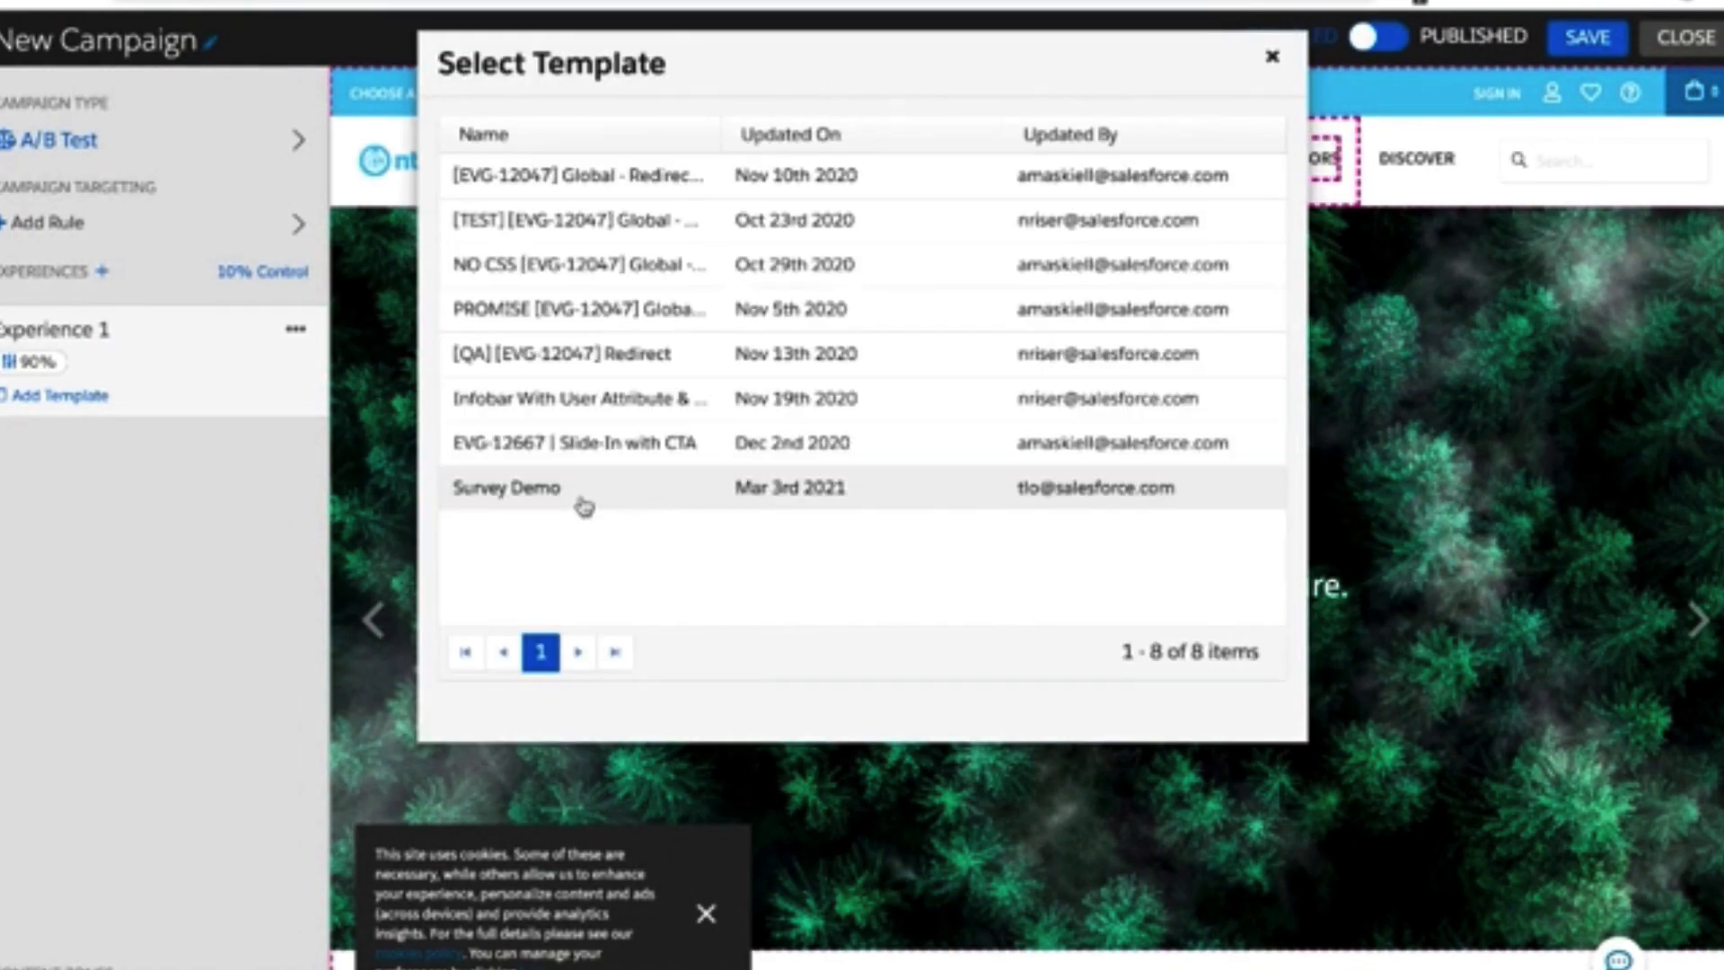
click(507, 486)
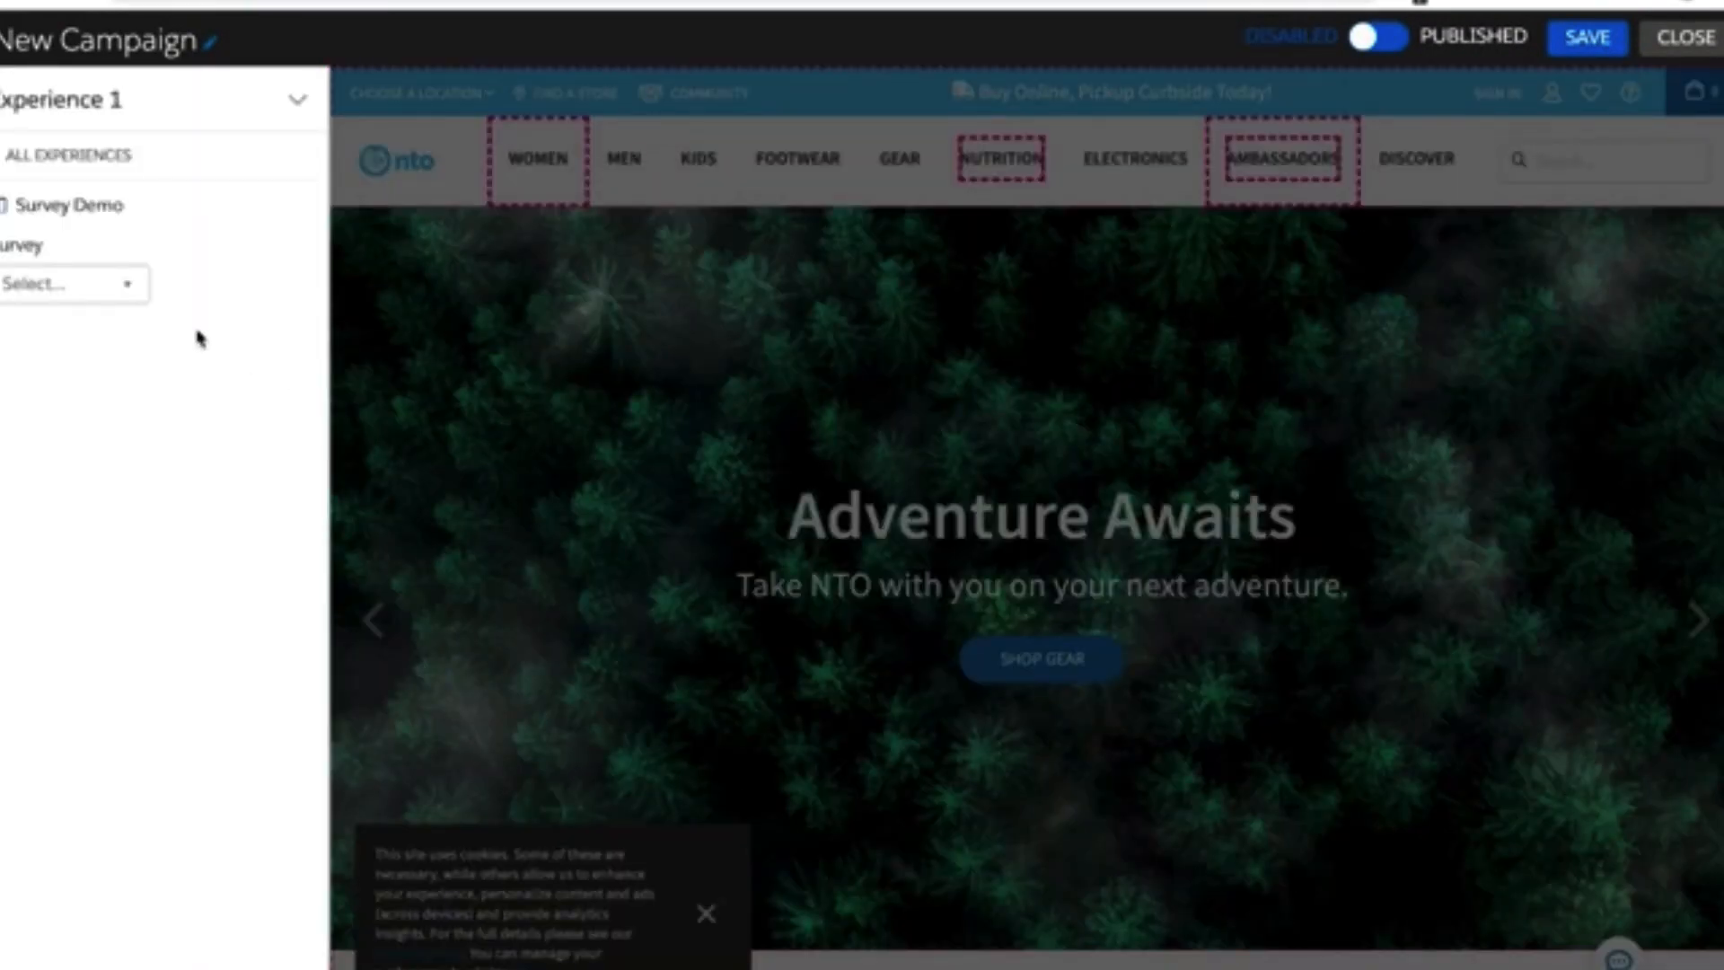
click(70, 284)
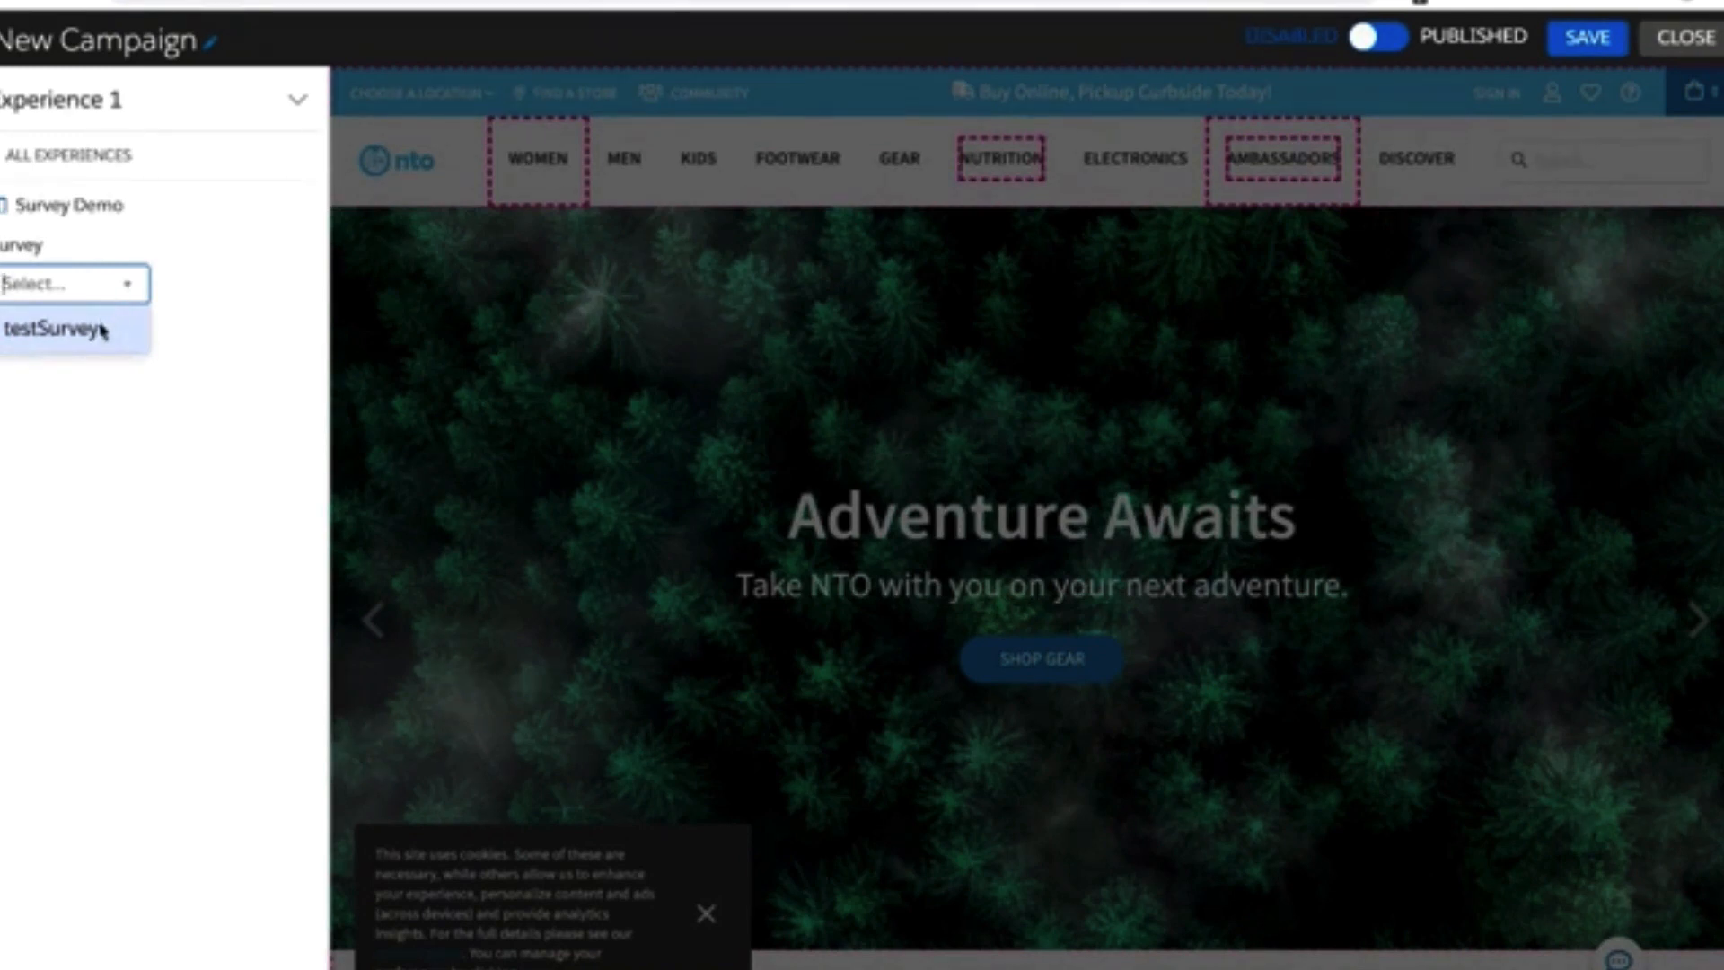
click(66, 330)
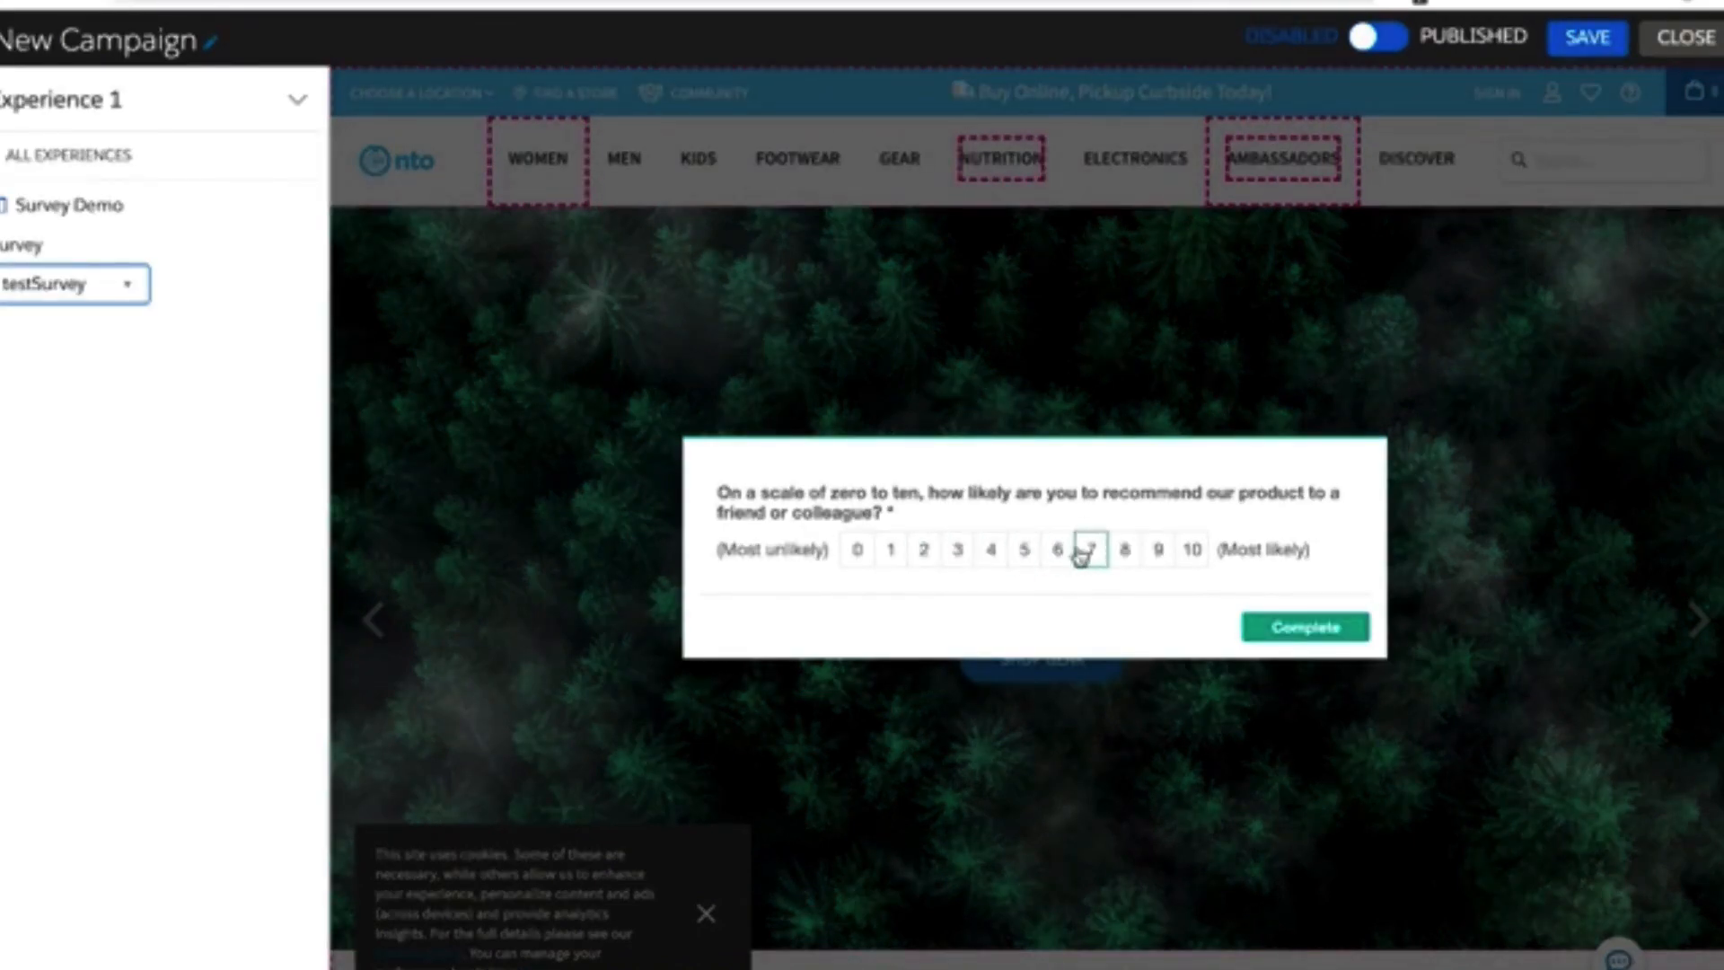
Answer 7 on the zero-to-ten recommendation scale in the survey preview.
click(1090, 549)
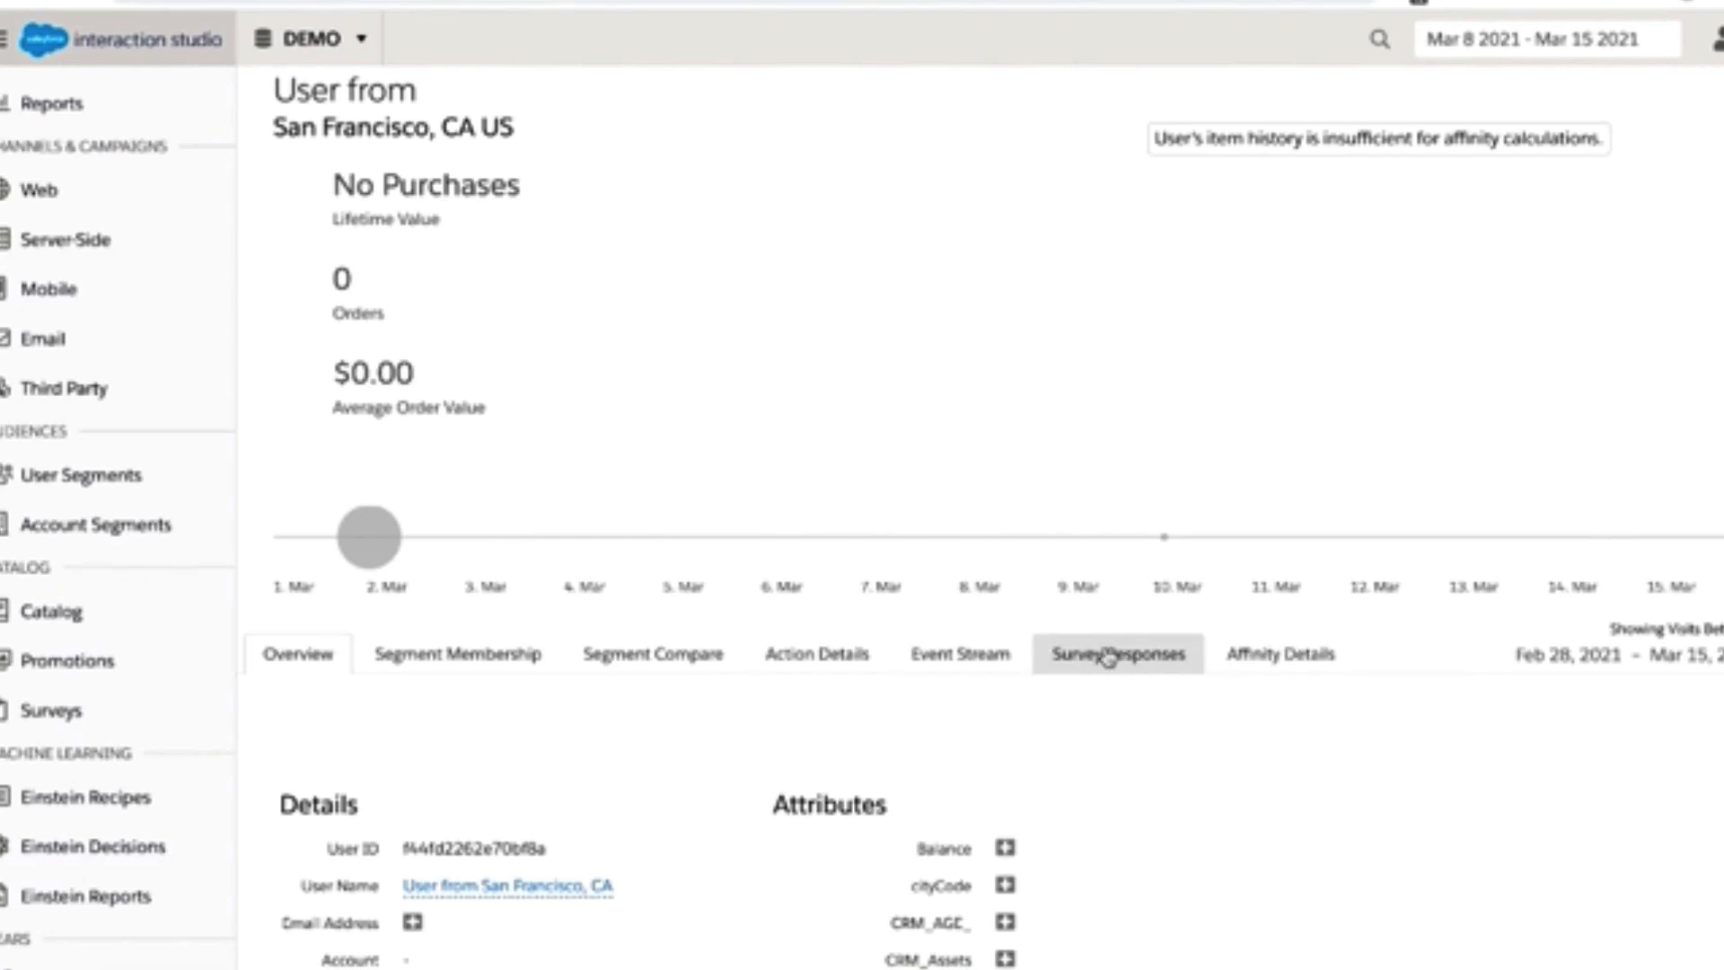
Show the San Francisco visitor's Survey Responses: Blue and Green, Pants and Home Decor, Spring.
click(1117, 653)
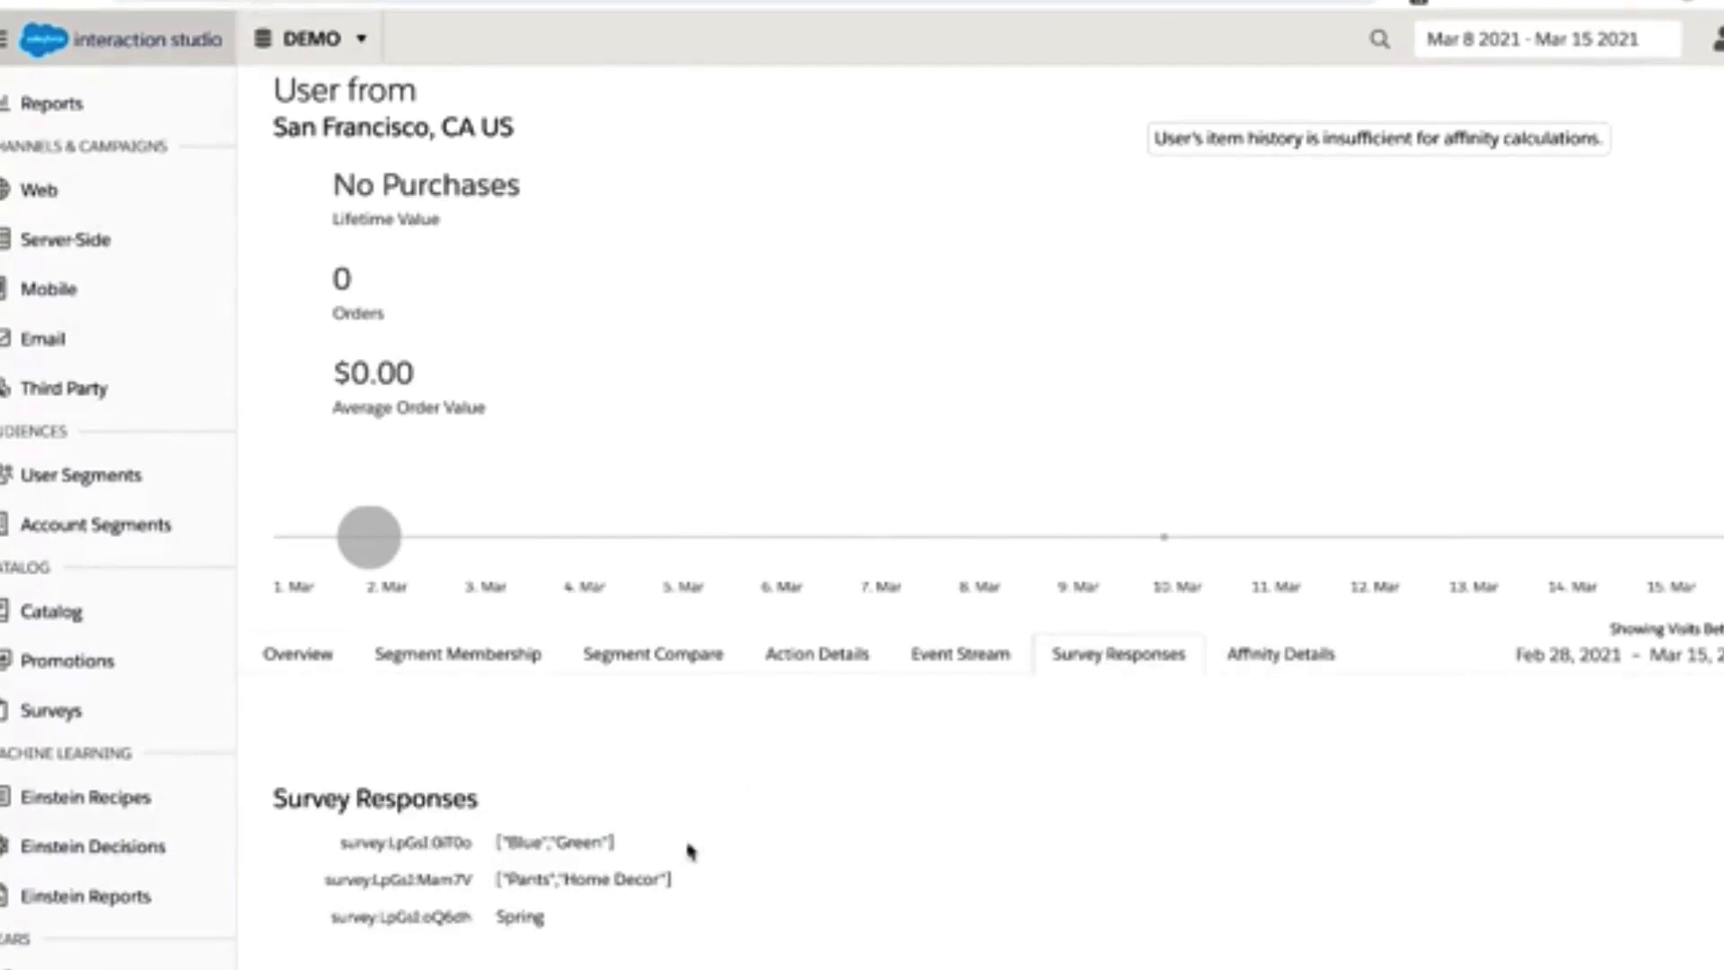
mouse_move(830, 908)
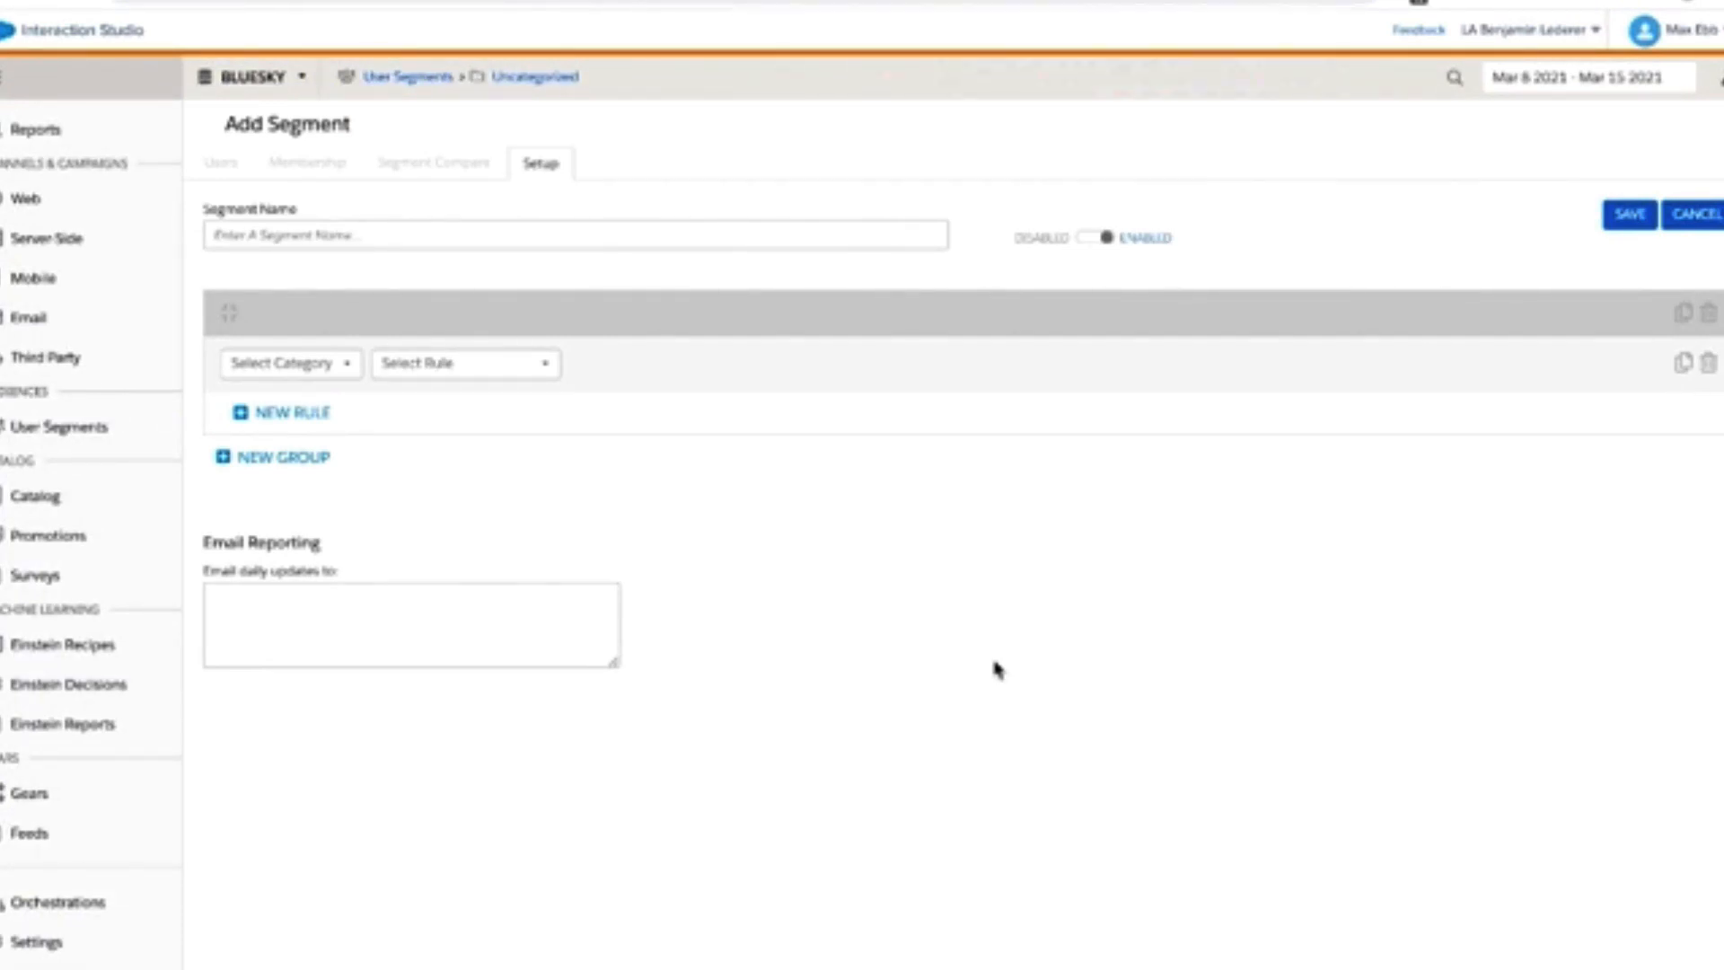
mouse_move(452, 550)
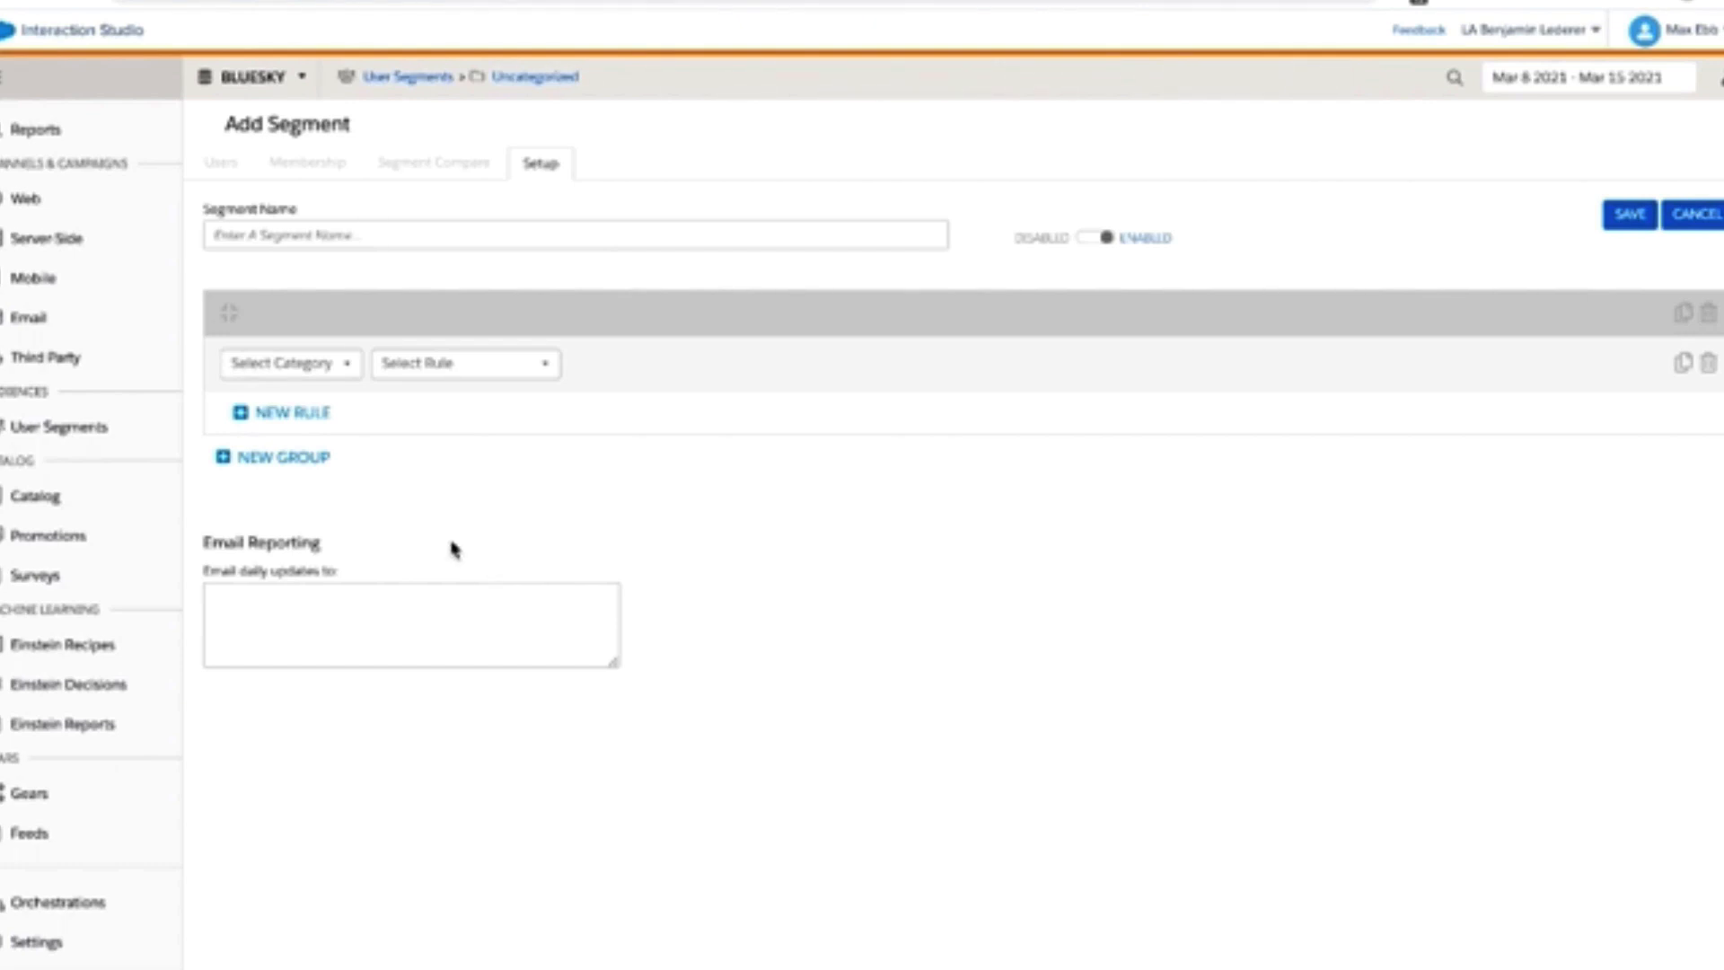